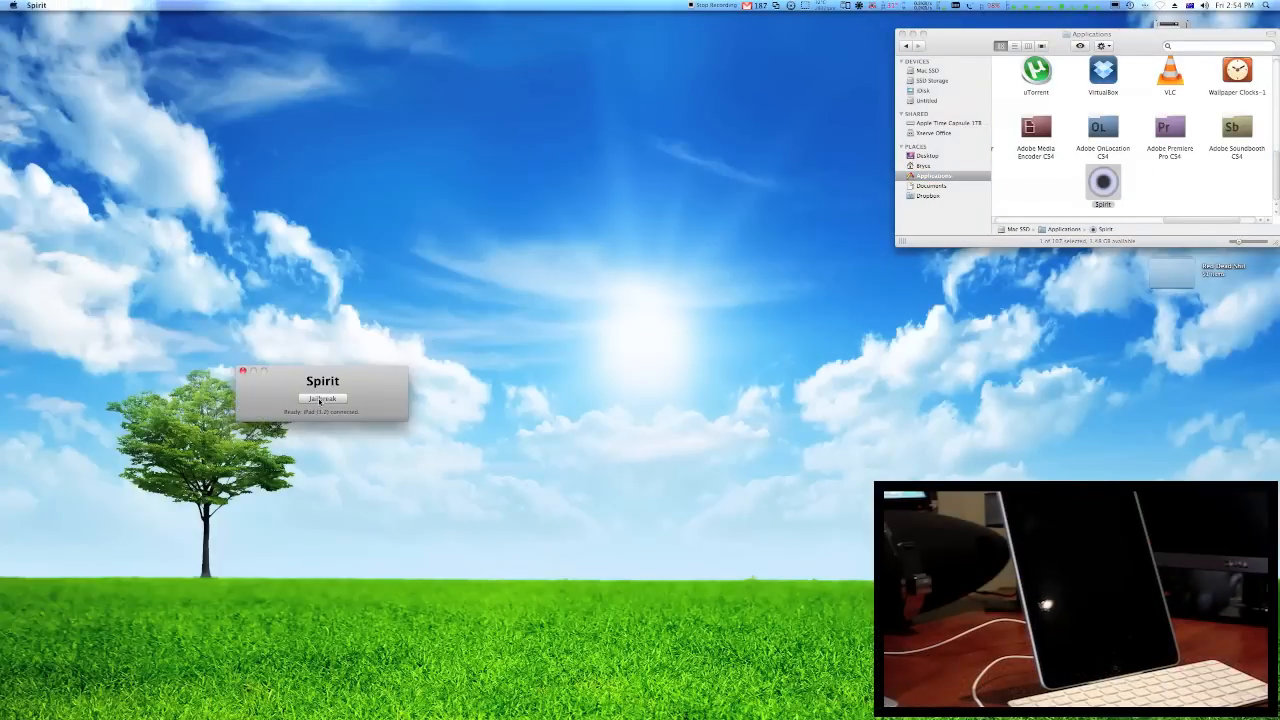
# Step: Run the Spirit jailbreak on the connected iPad
pyautogui.click(322, 398)
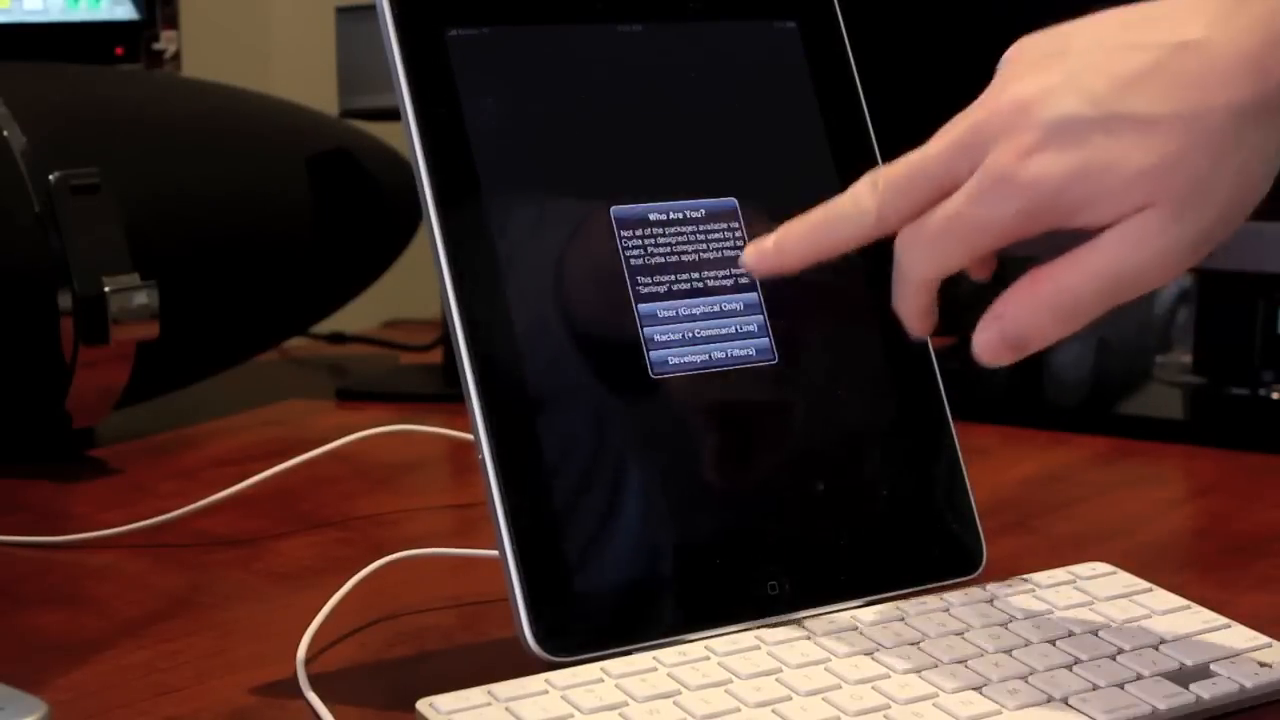
# Step: Pick 'User (Graphical Only)' in Cydia's 'Who Are You?' prompt
pyautogui.click(688, 303)
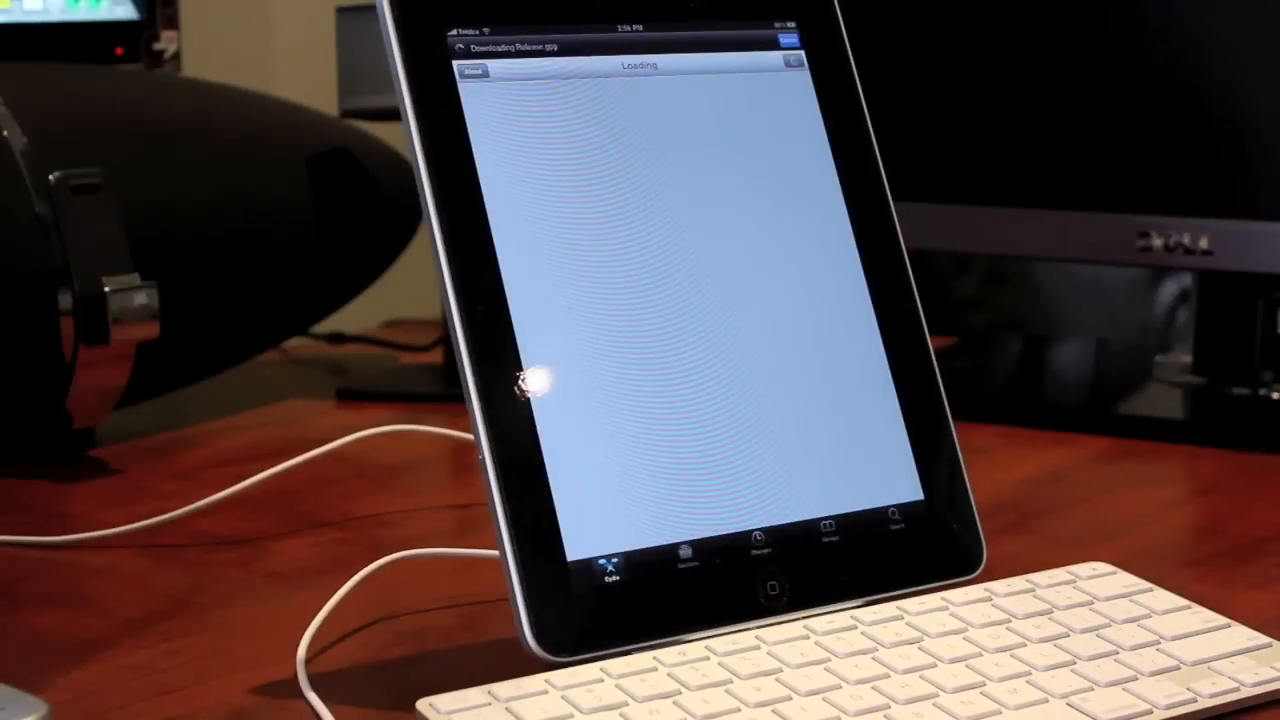